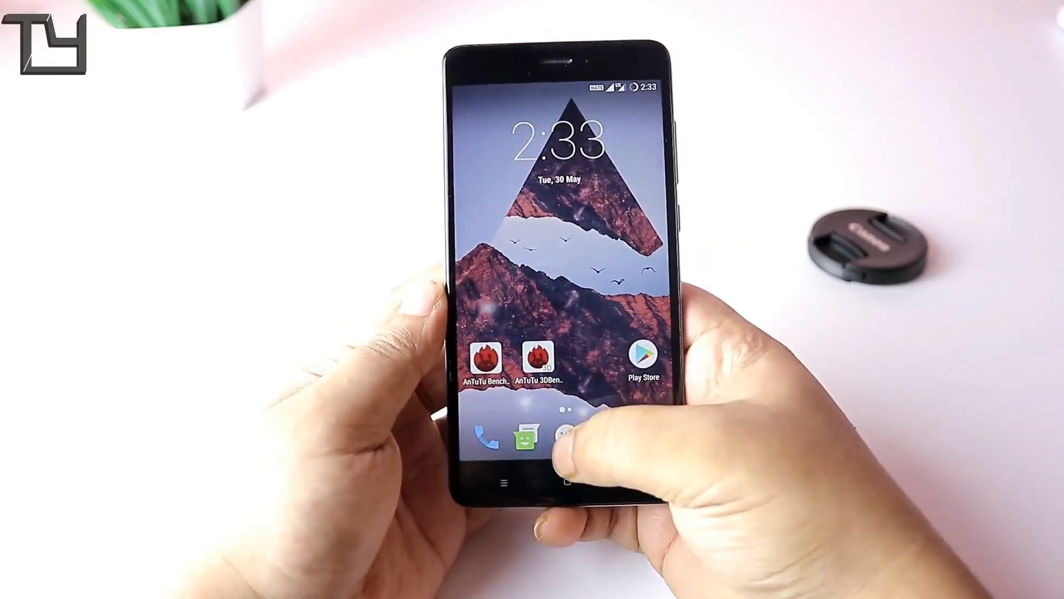
Launch Settings and scroll to the Personal section with Location, Security, Accounts and Privacy
{"action": "left_click", "coordinate": [569, 436]}
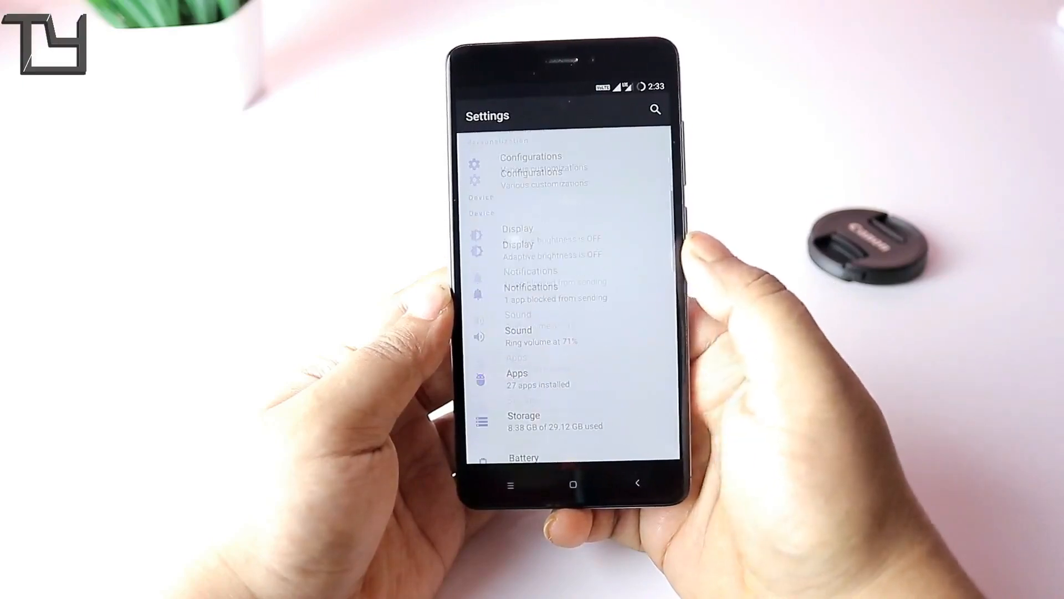
{"action": "scroll", "scroll_direction": "down", "scroll_amount": 3}
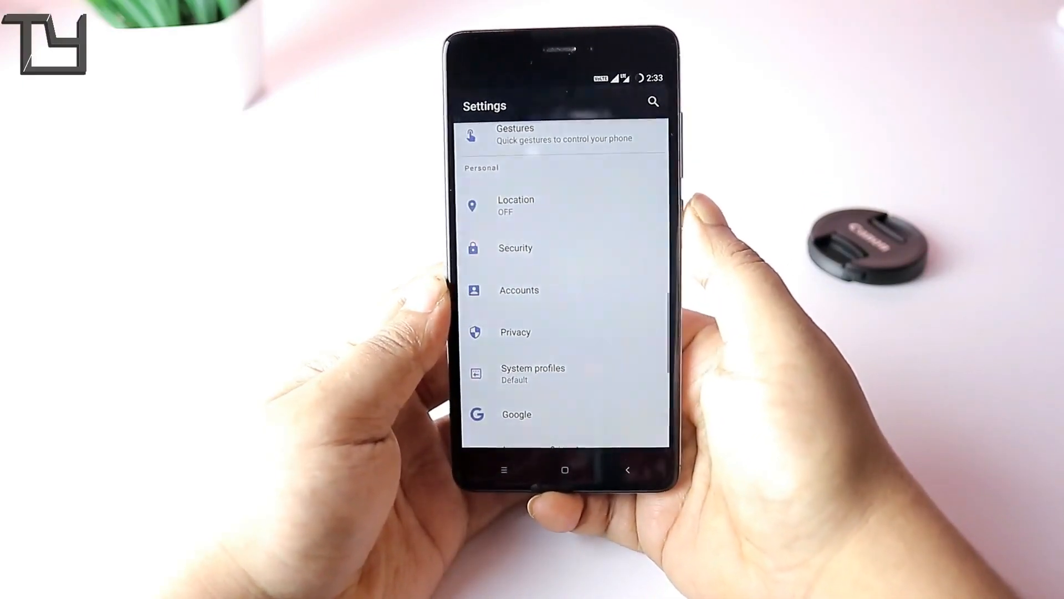